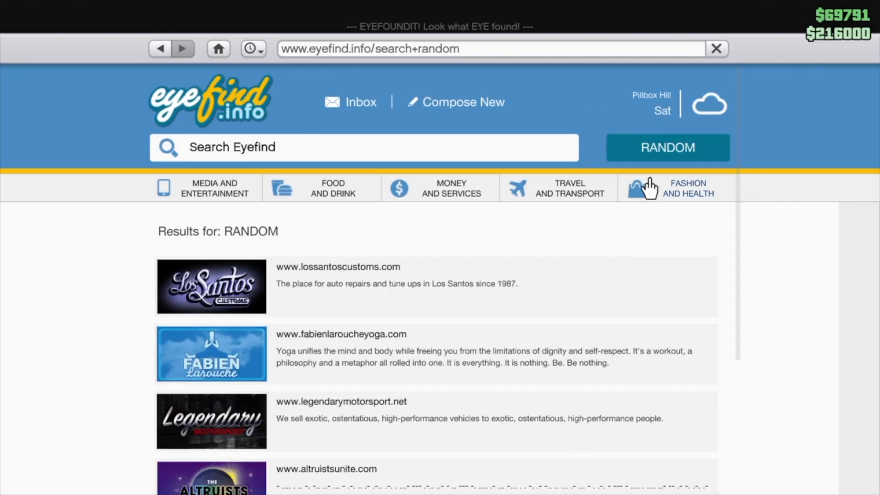
{"action": "left_click", "coordinate": [667, 147]}
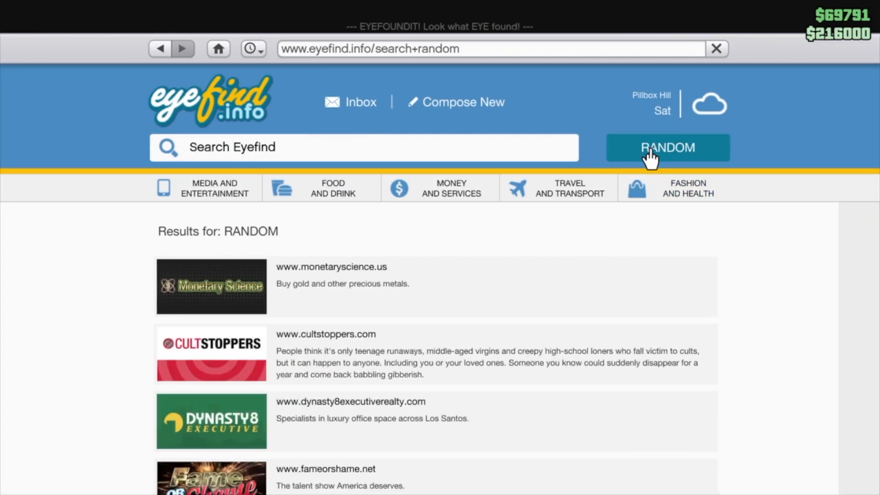
{"action": "left_click", "coordinate": [668, 147]}
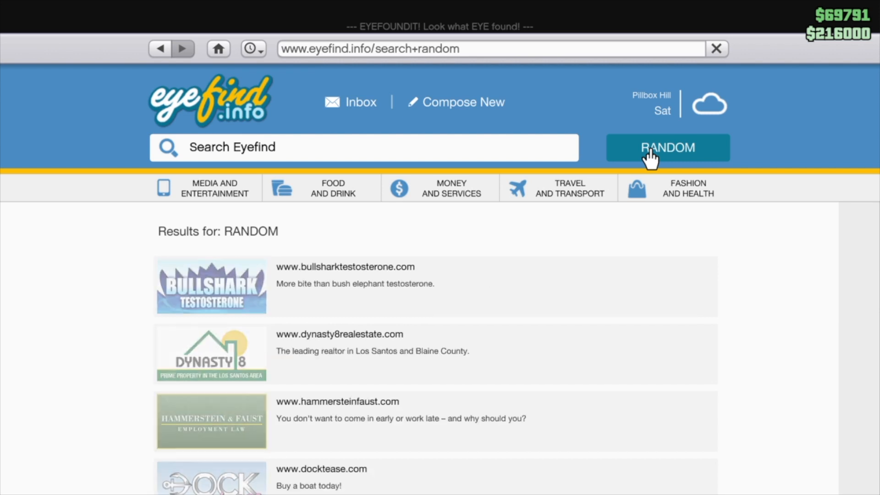
{"action": "left_click", "coordinate": [668, 146]}
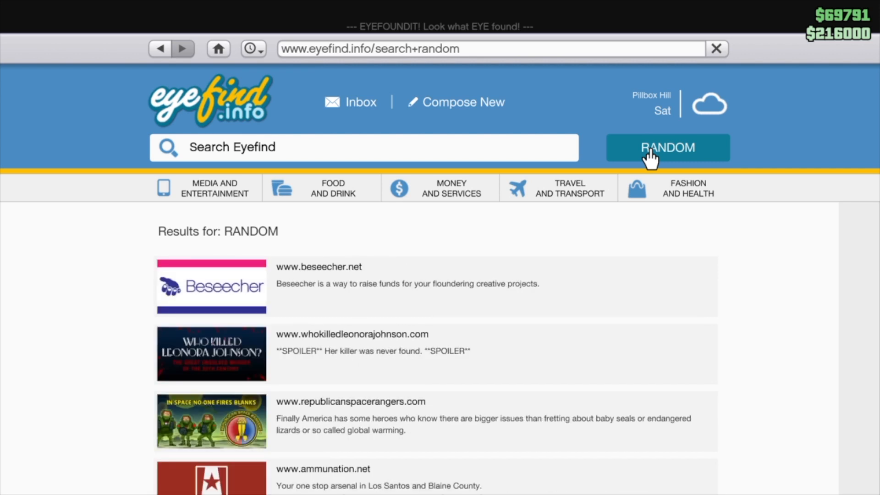
{"action": "left_click", "coordinate": [667, 146]}
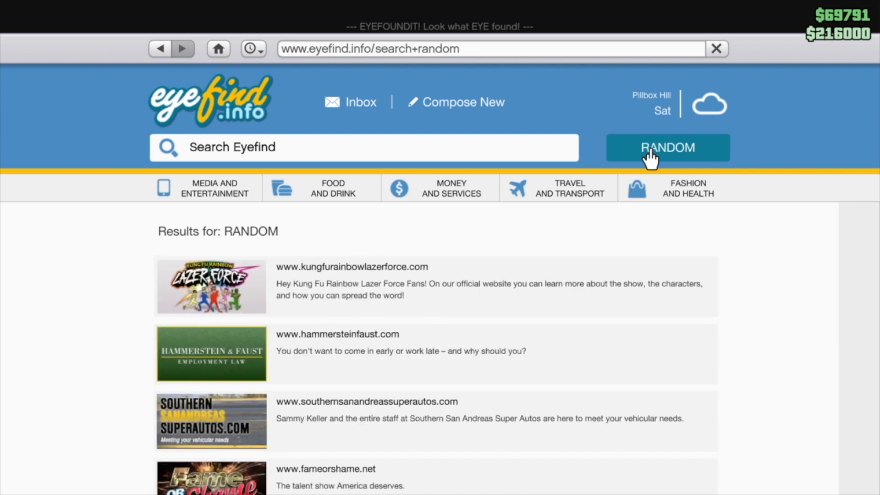
{"action": "left_click", "coordinate": [667, 147]}
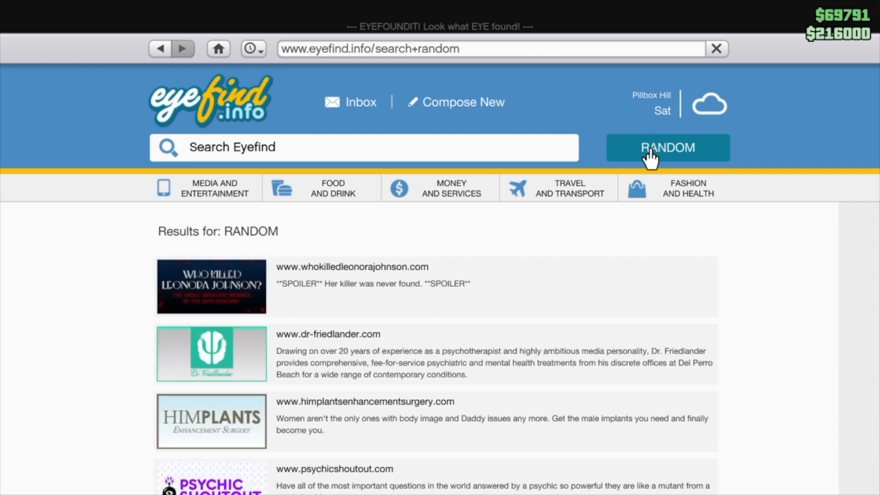
{"action": "left_click", "coordinate": [667, 148]}
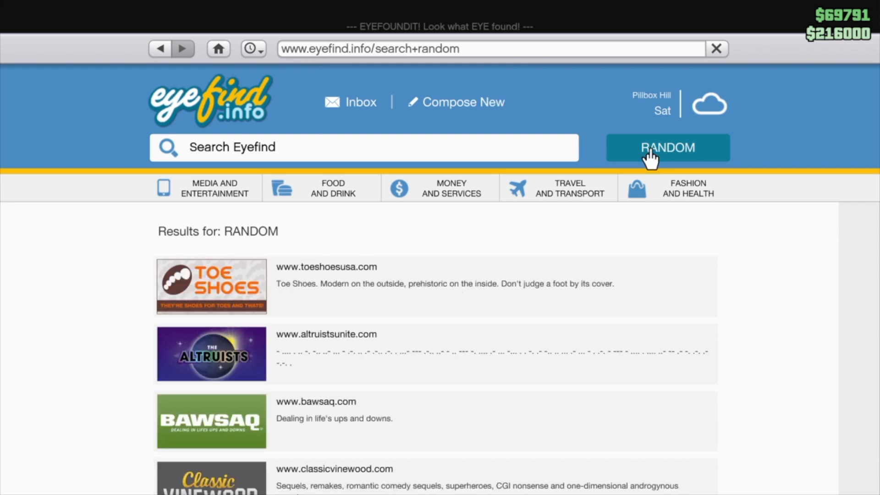
{"action": "mouse_move", "coordinate": [508, 211]}
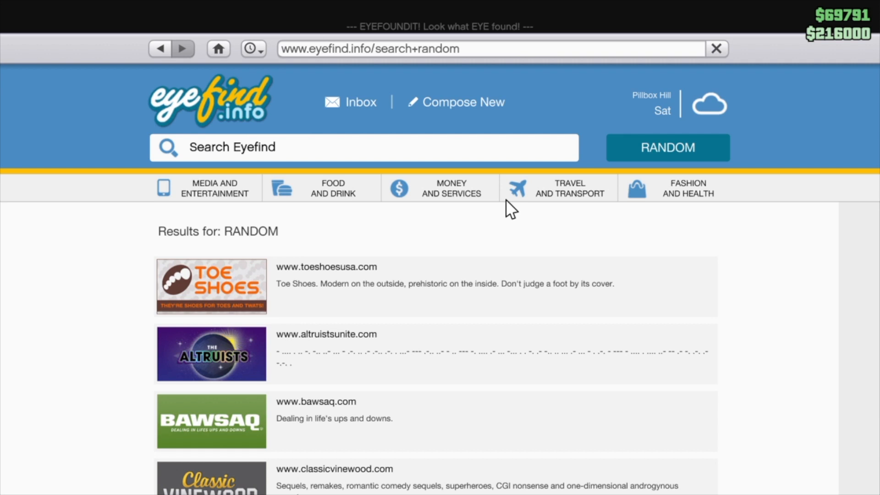
{"action": "scroll", "scroll_direction": "down", "scroll_amount": 3}
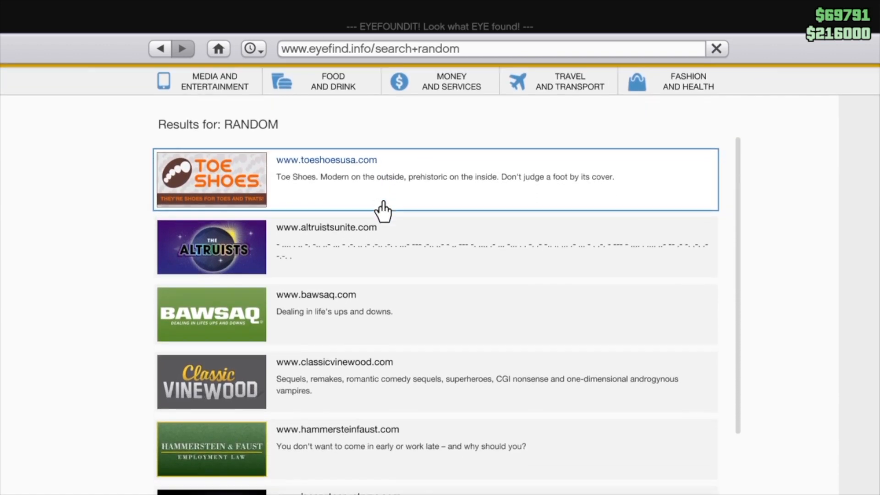
{"action": "scroll", "scroll_direction": "down", "scroll_amount": 3}
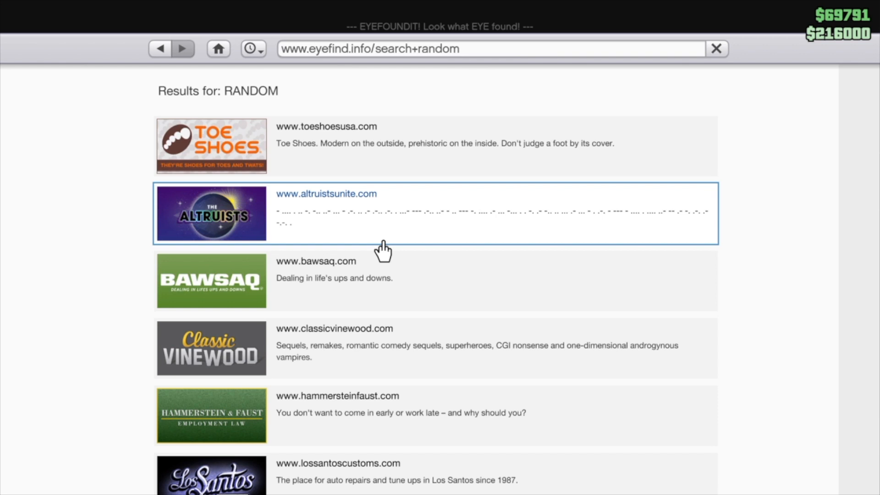
{"action": "left_click", "coordinate": [326, 194]}
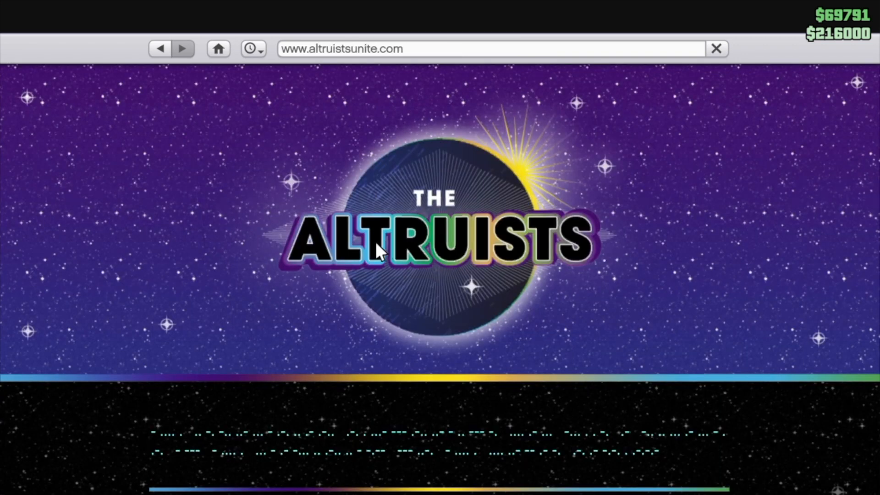
{"action": "mouse_move", "coordinate": [209, 275]}
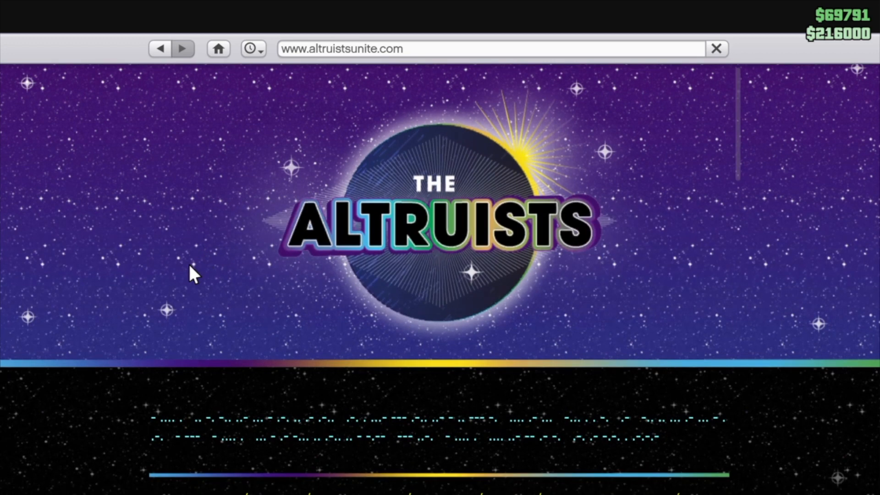
Step: Scroll steadily down the page through the coloured Morse-code blocks
{"action": "scroll", "scroll_direction": "down", "scroll_amount": 3}
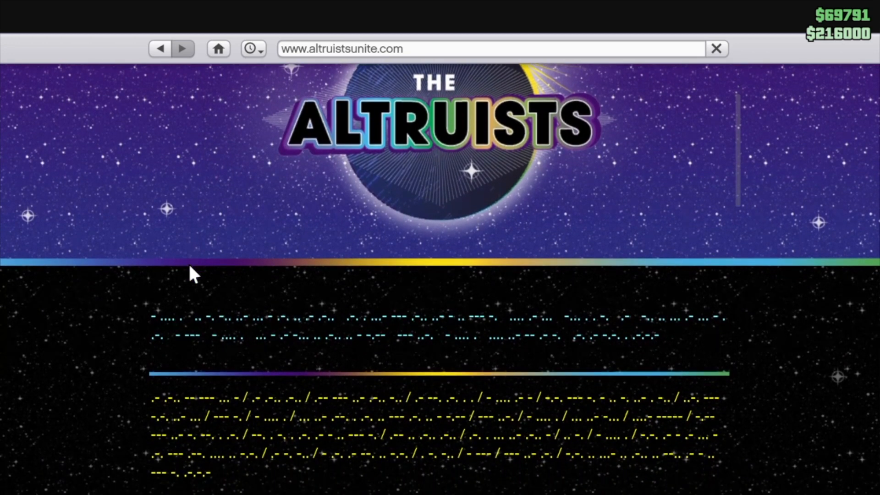
{"action": "scroll", "scroll_direction": "down", "scroll_amount": 3}
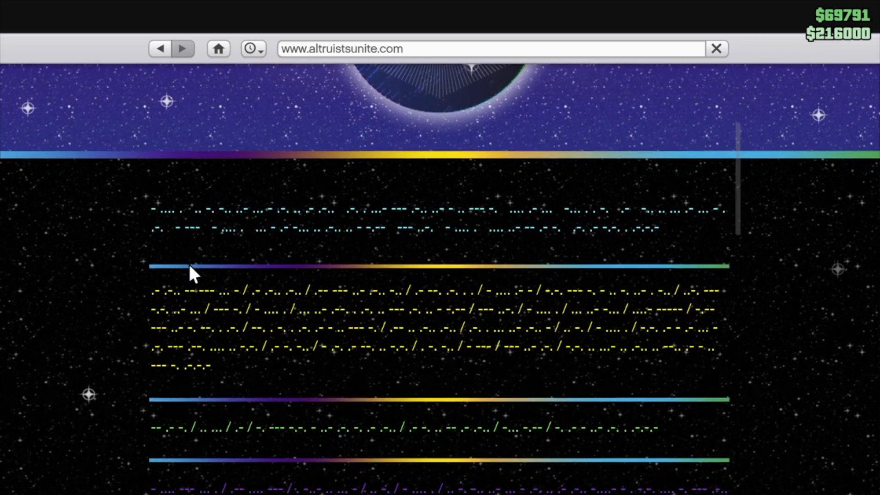
{"action": "scroll", "scroll_direction": "down", "scroll_amount": 3}
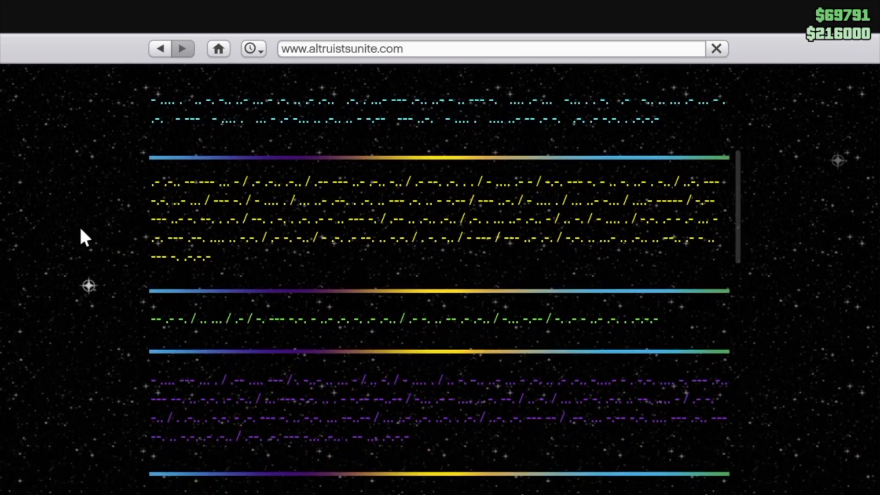
{"action": "scroll", "scroll_direction": "down", "scroll_amount": 3}
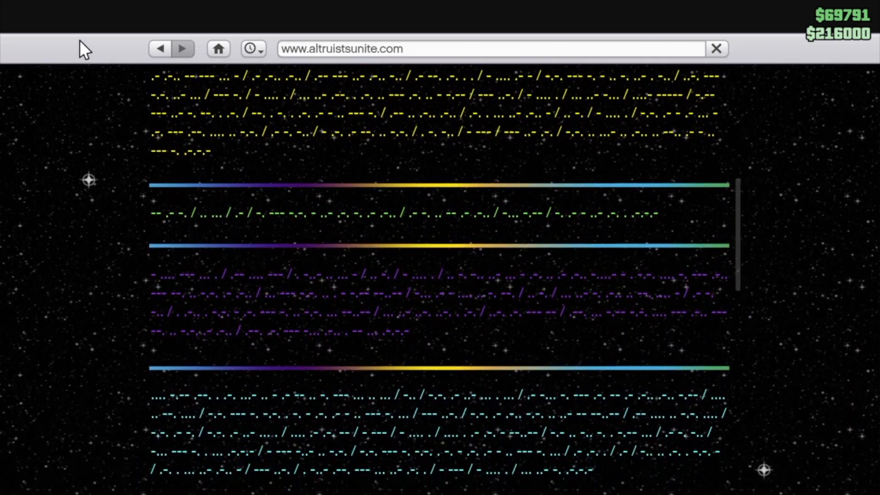
{"action": "scroll", "scroll_direction": "down", "scroll_amount": 3}
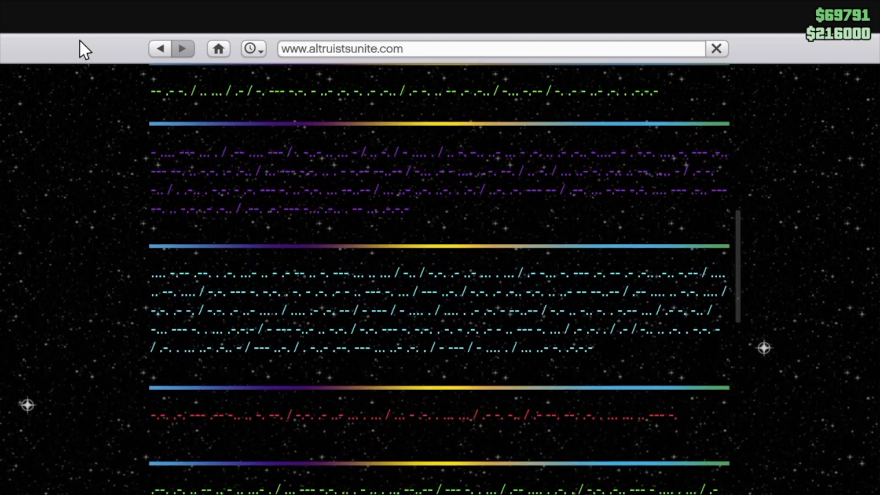
{"action": "scroll", "scroll_direction": "down", "scroll_amount": 3}
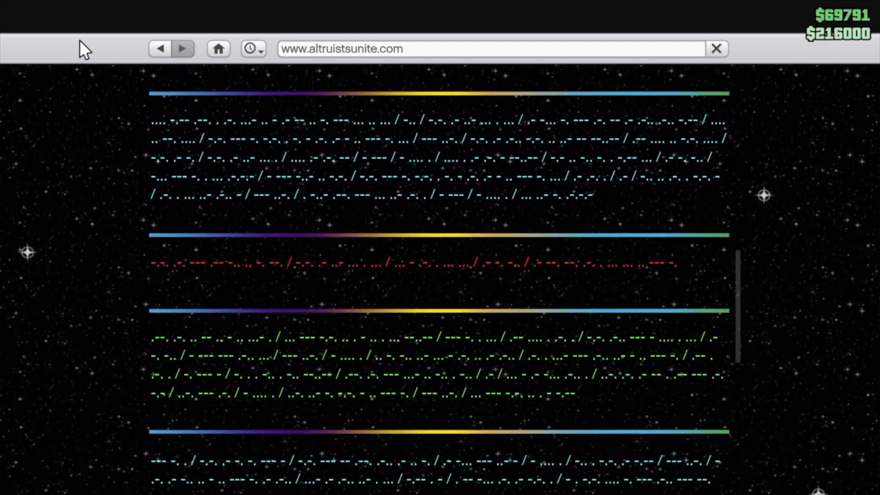
{"action": "scroll", "scroll_direction": "down", "scroll_amount": 3}
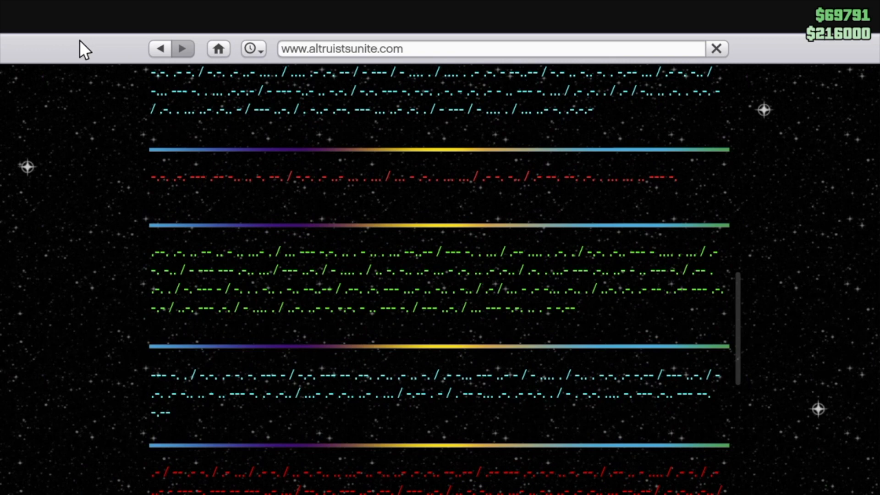
{"action": "scroll", "scroll_direction": "down", "scroll_amount": 3}
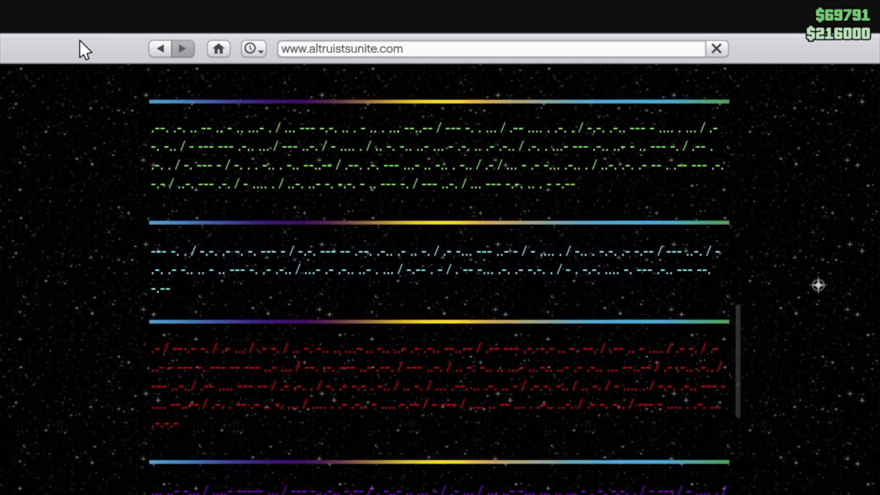
{"action": "scroll", "scroll_direction": "down", "scroll_amount": 3}
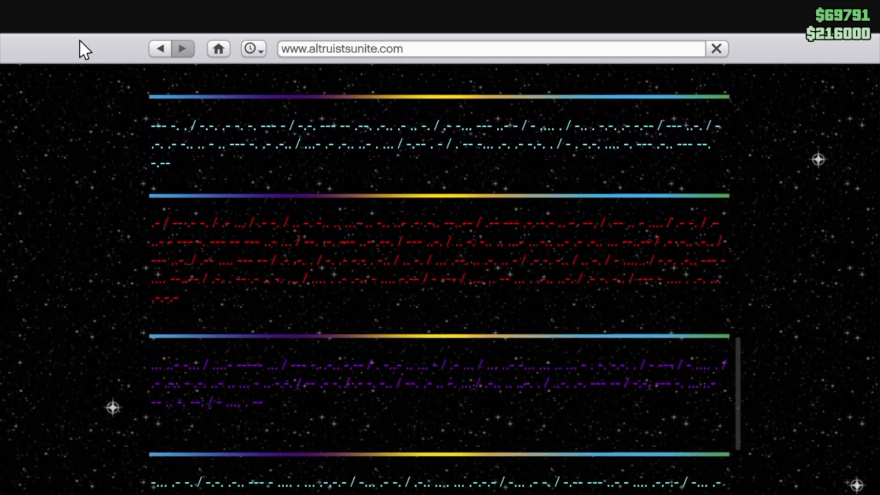
{"action": "scroll", "scroll_direction": "down", "scroll_amount": 3}
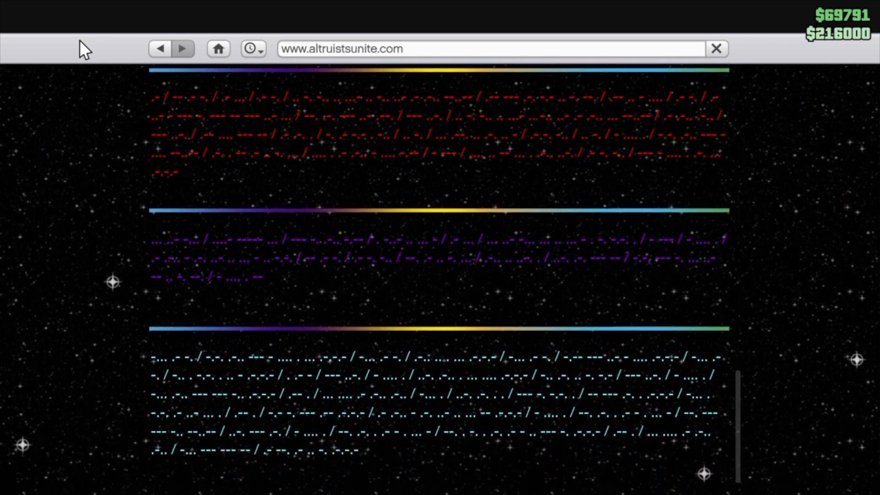
{"action": "scroll", "scroll_direction": "down", "scroll_amount": 3}
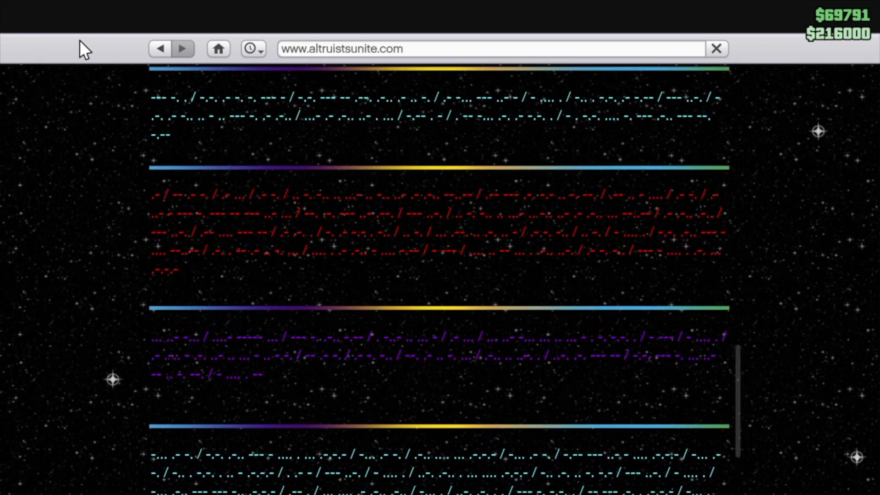
Step: Scroll back up until THE ALTRUISTS header banner is fully in view
{"action": "scroll", "scroll_direction": "down", "scroll_amount": 3}
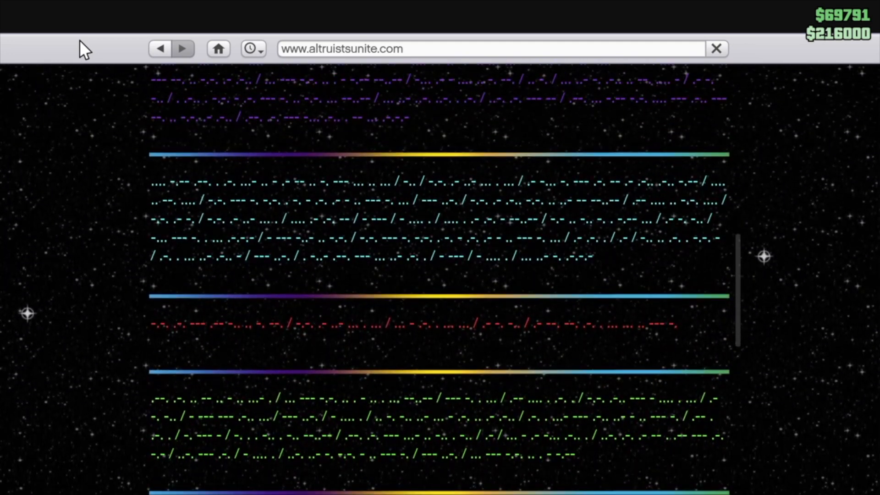
{"action": "scroll", "scroll_direction": "down", "scroll_amount": 3}
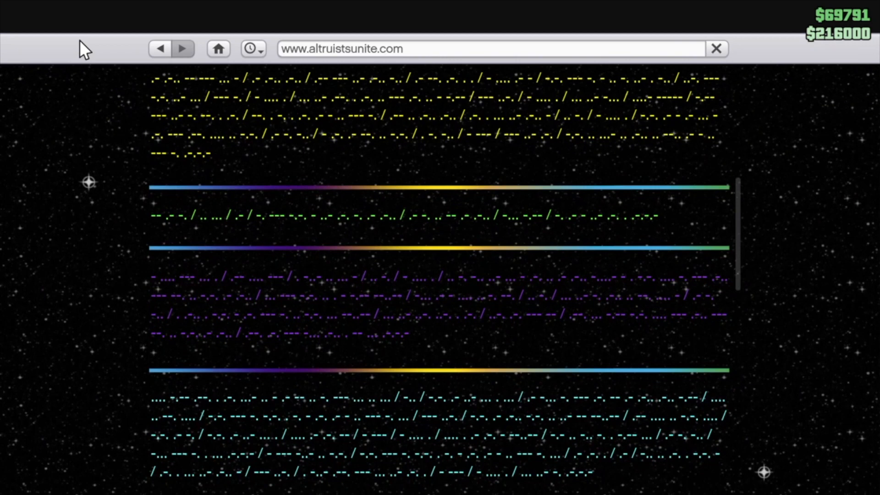
{"action": "scroll", "scroll_direction": "up", "scroll_amount": 3}
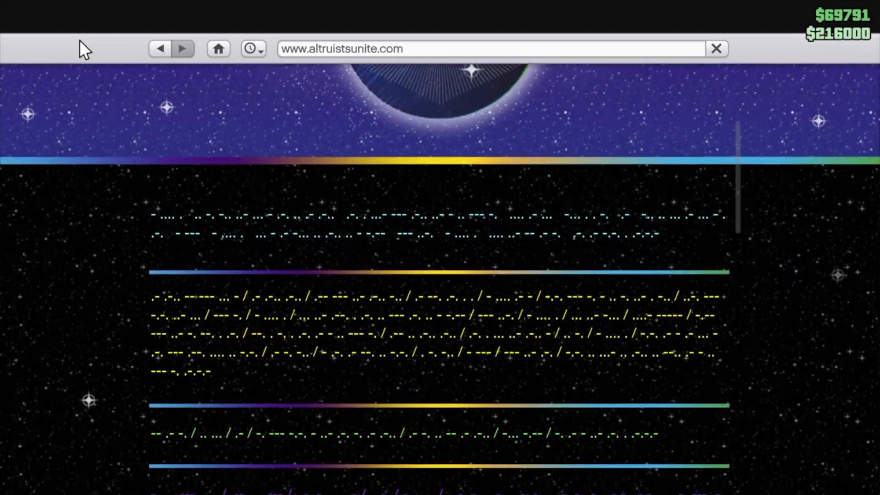
{"action": "scroll", "scroll_direction": "up", "scroll_amount": 3}
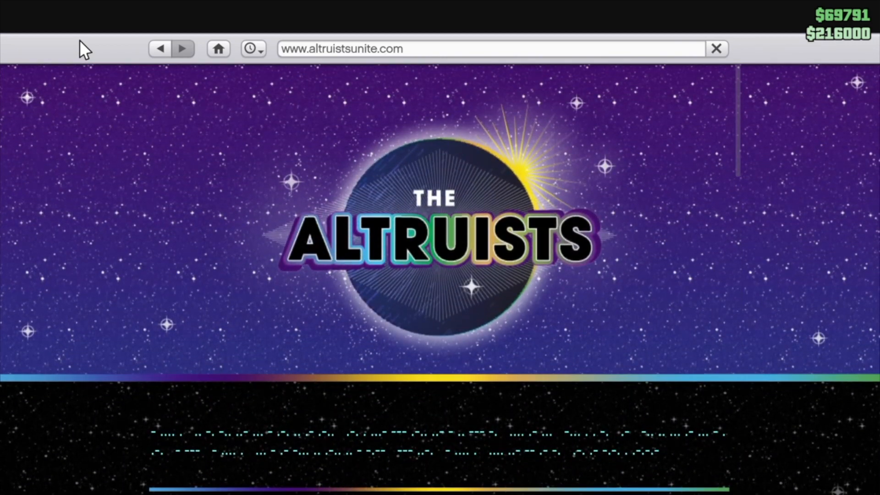